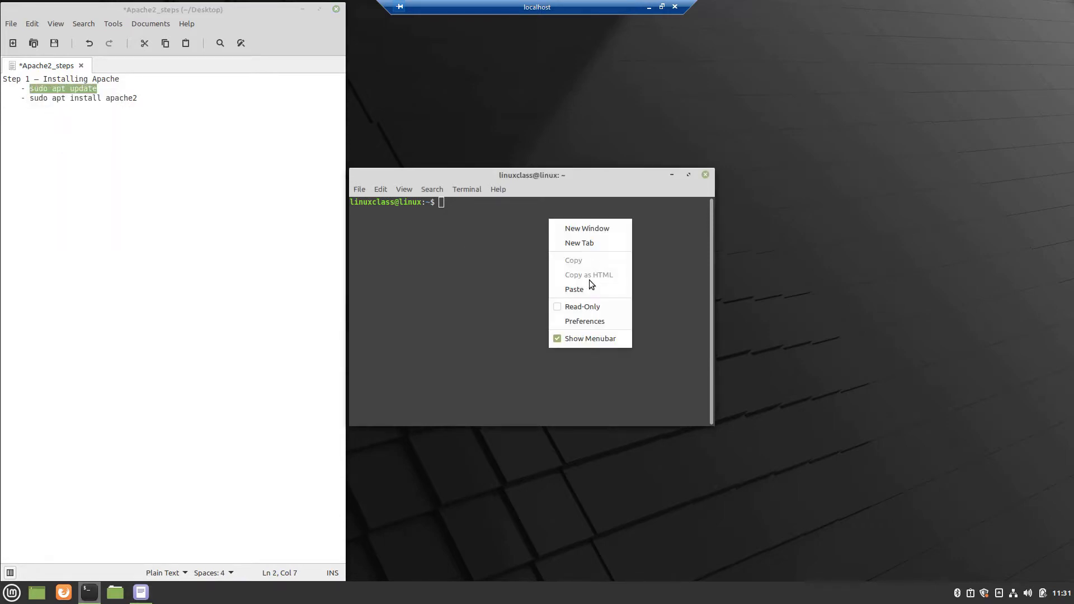
- Run 'sudo apt update' with the sudo password, then 'sudo apt install apache2' answering y
left_click(574, 289)
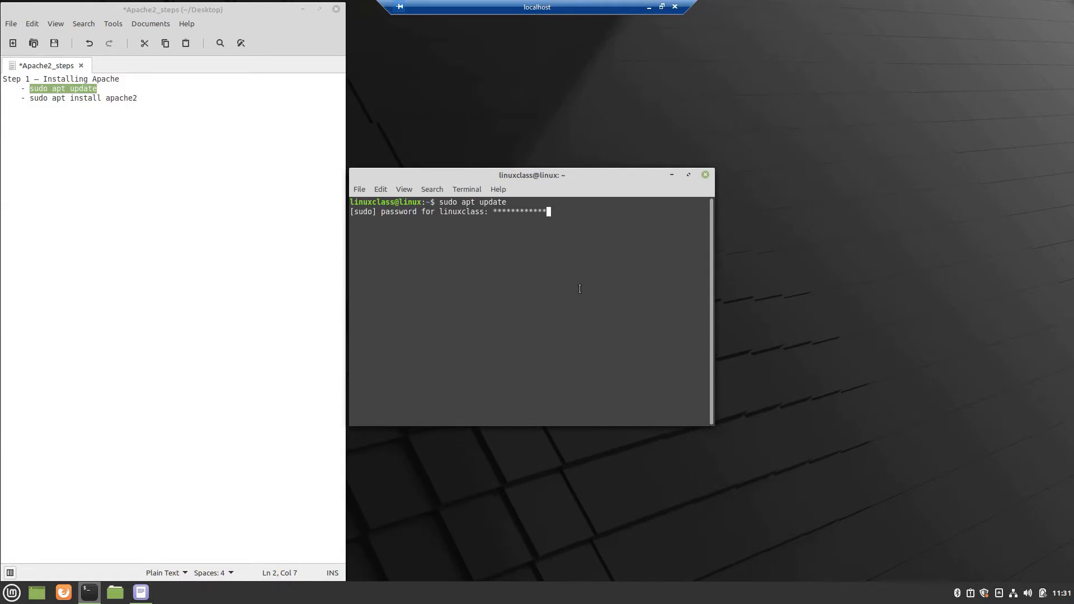
key("Return")
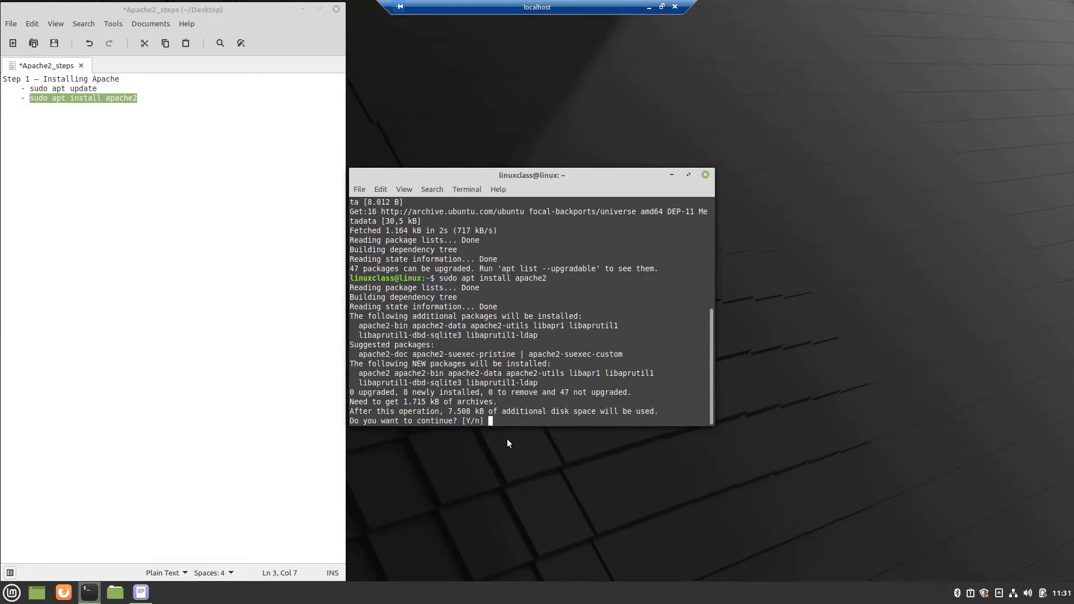
type("y")
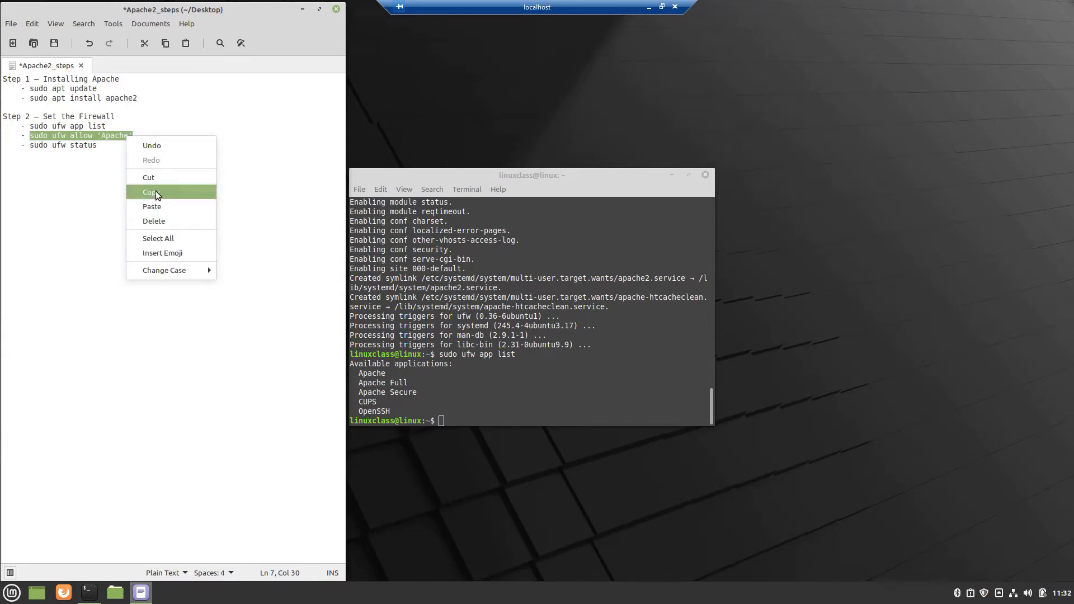
- Run 'sudo ufw allow 'Apache'' pasted from the Xed notes to open the firewall for Apache
left_click(150, 192)
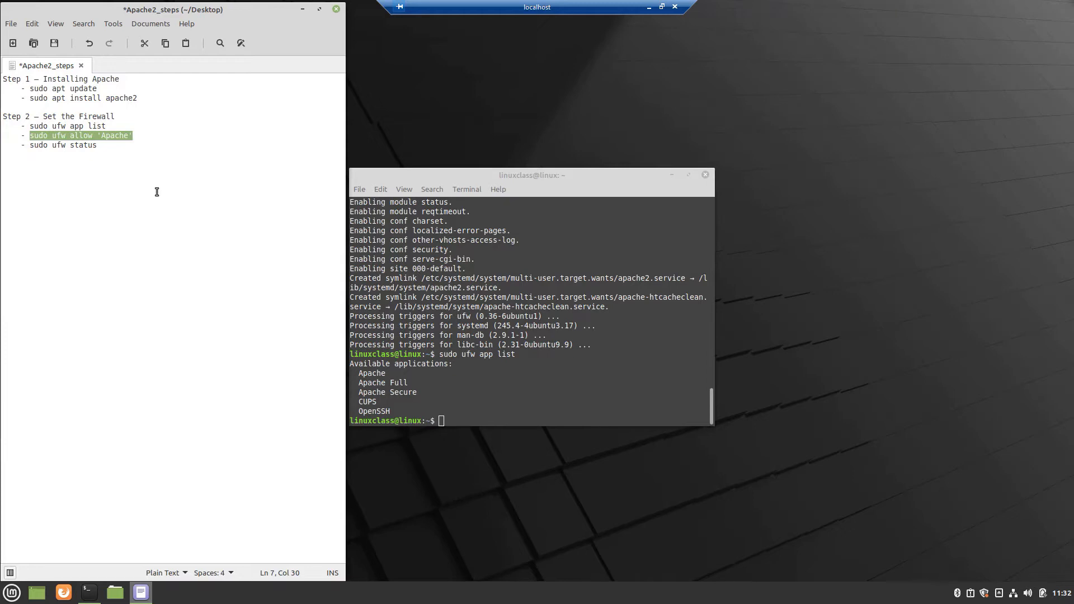
right_click(467, 421)
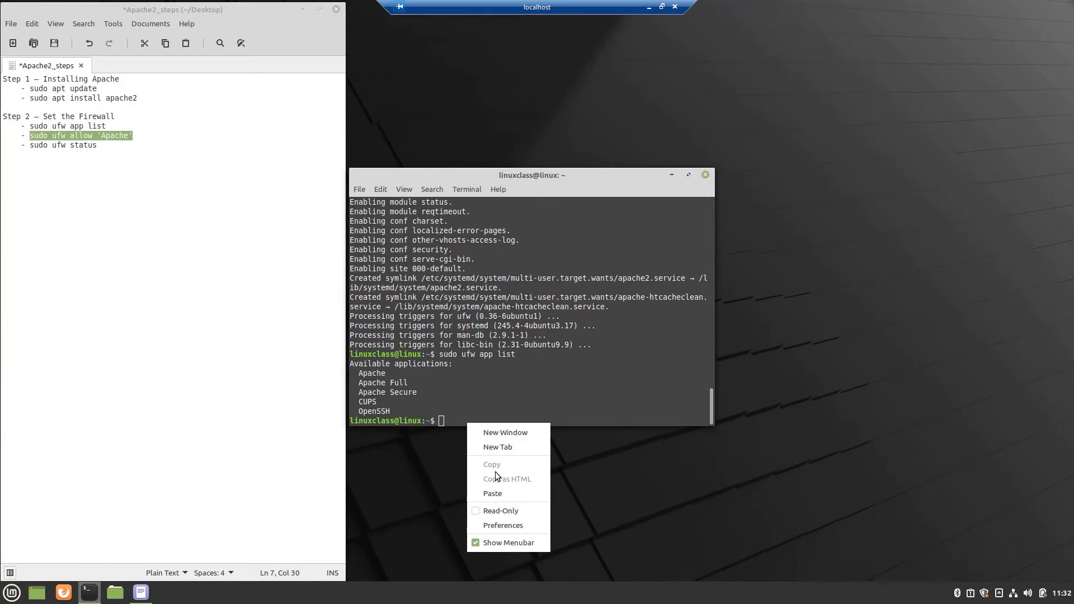
left_click(492, 493)
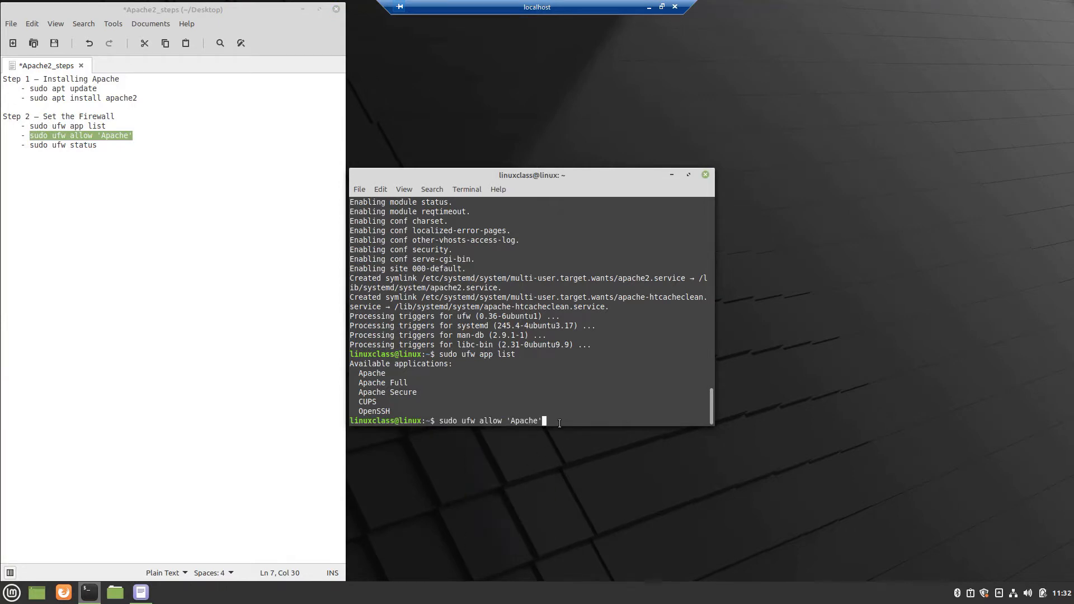
key("Return")
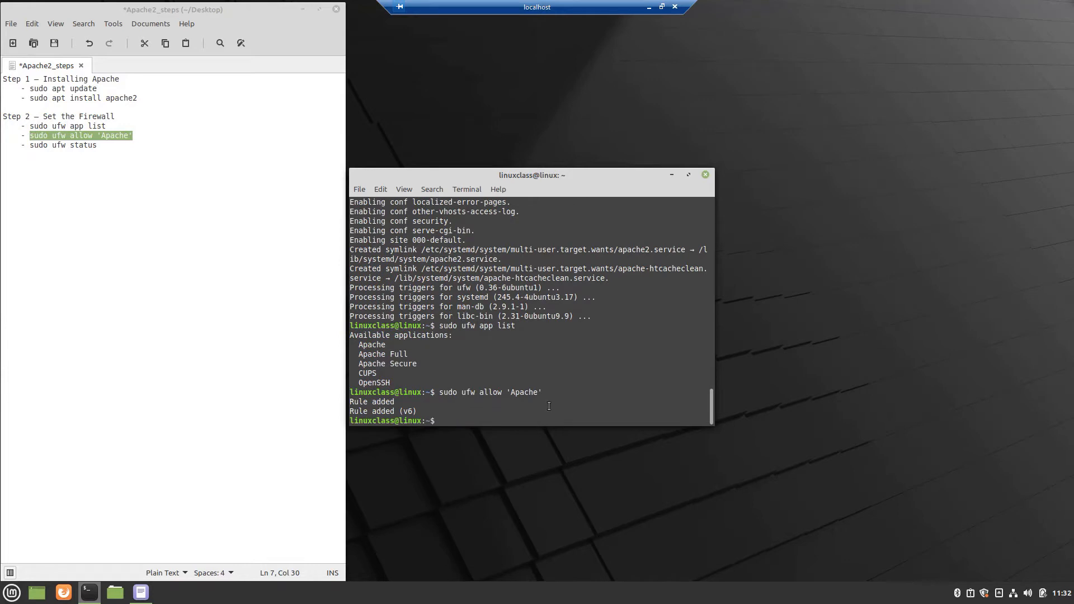
- Run 'sudo ufw status' from the notes to list the new Apache rules
left_click(82, 145)
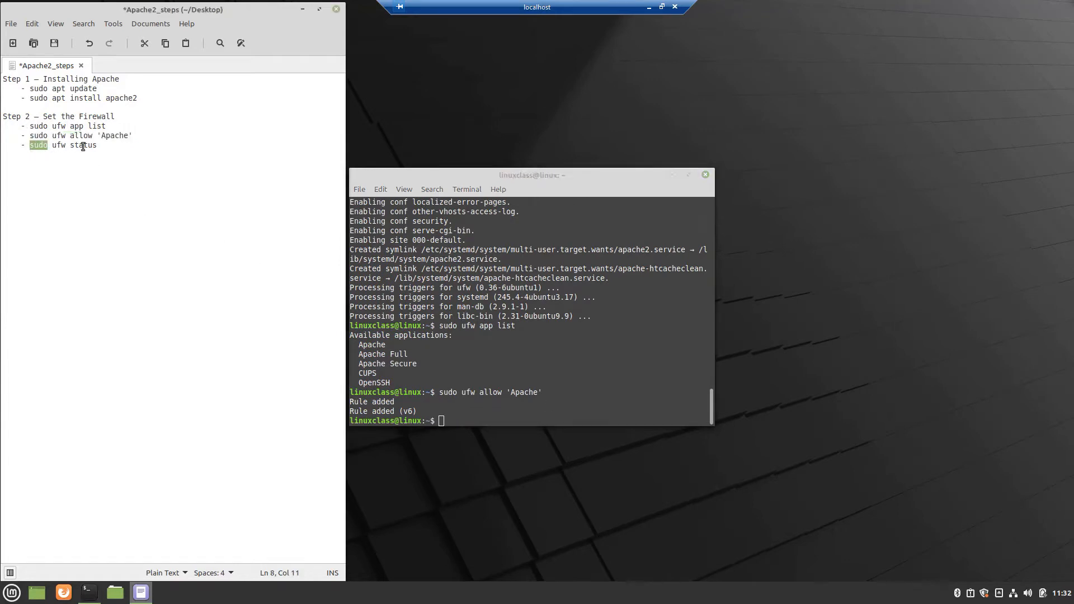
triple_click(61, 146)
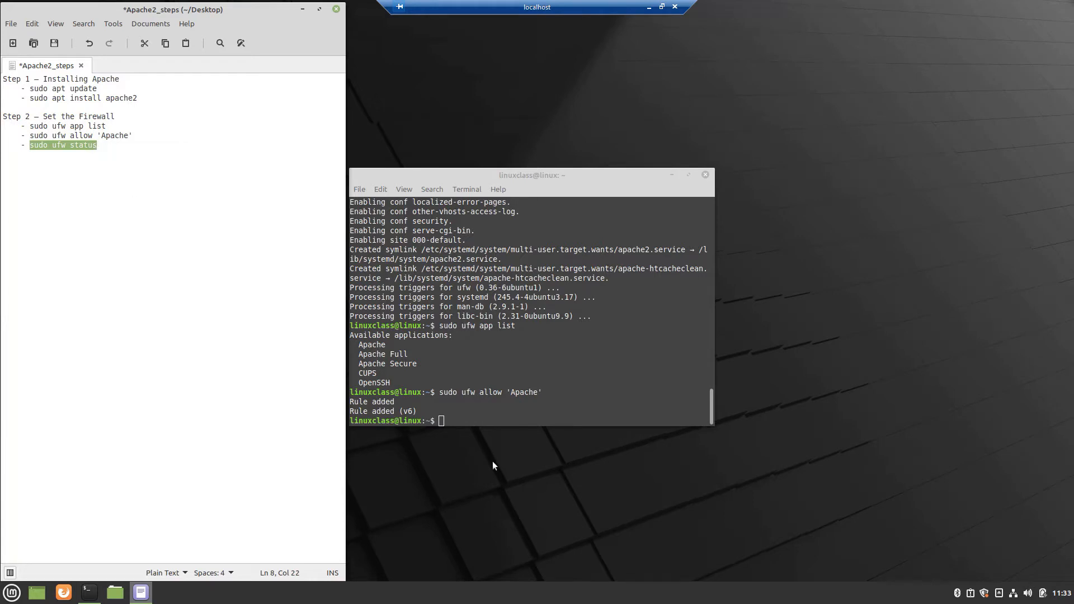
right_click(492, 465)
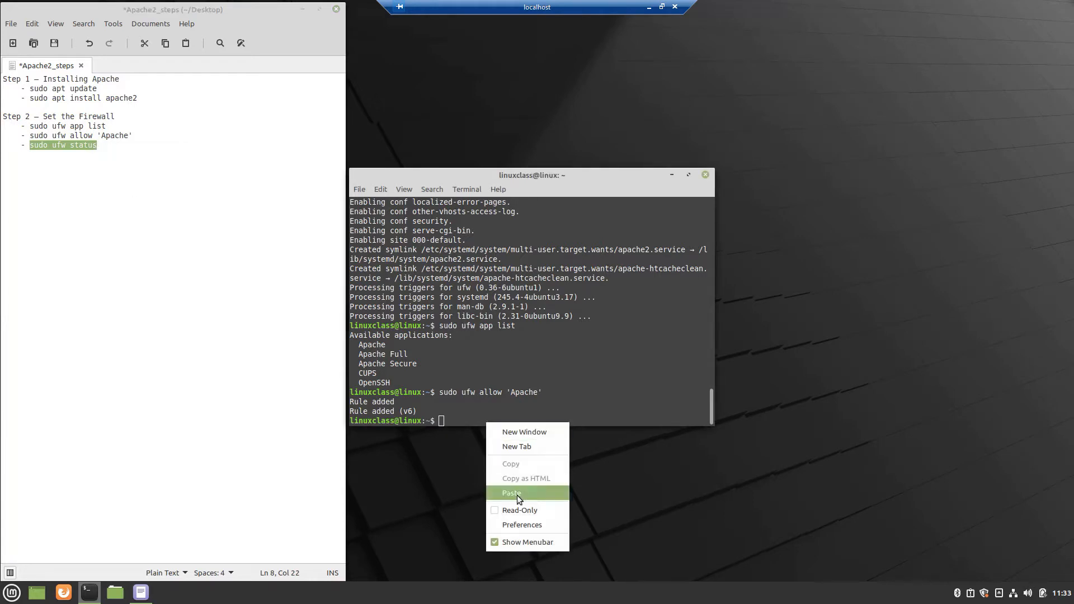
left_click(511, 492)
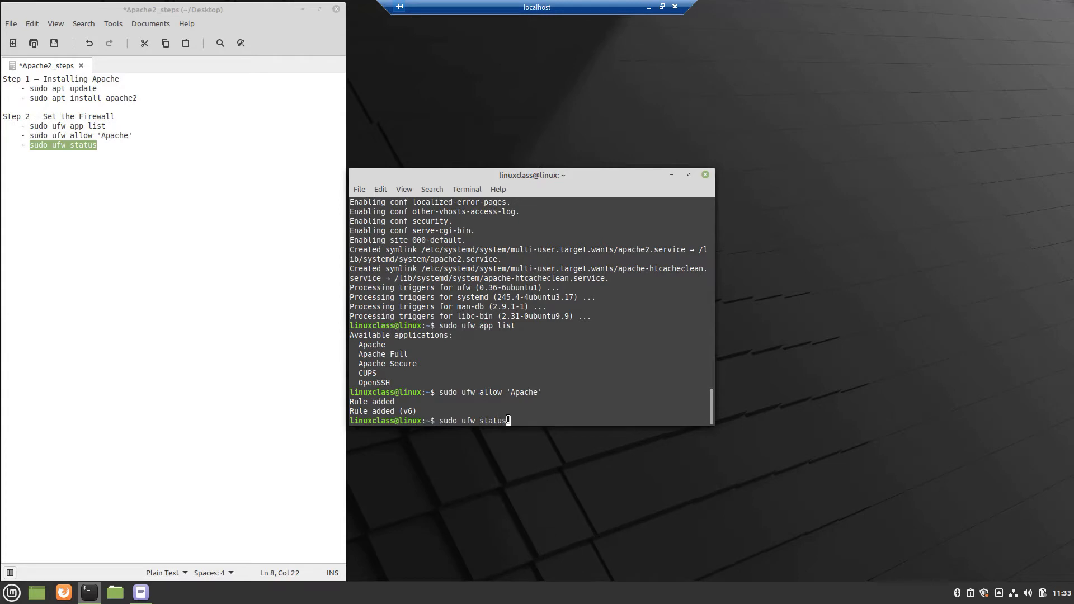
key("Return")
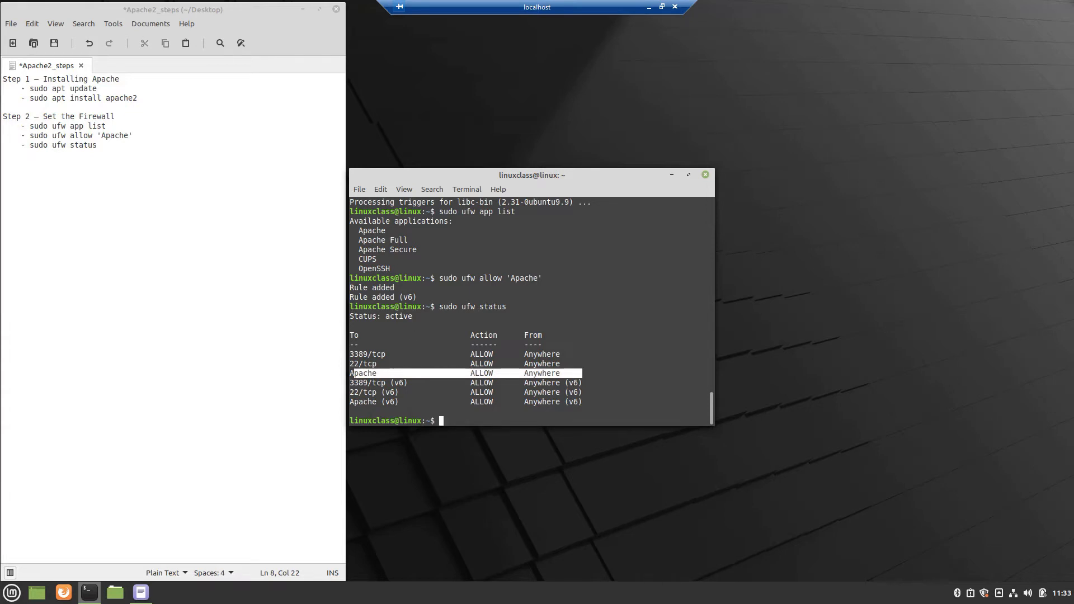
- Run 'sudo systemctl status apache2' from the notes, showing the service active and running
left_click(98, 171)
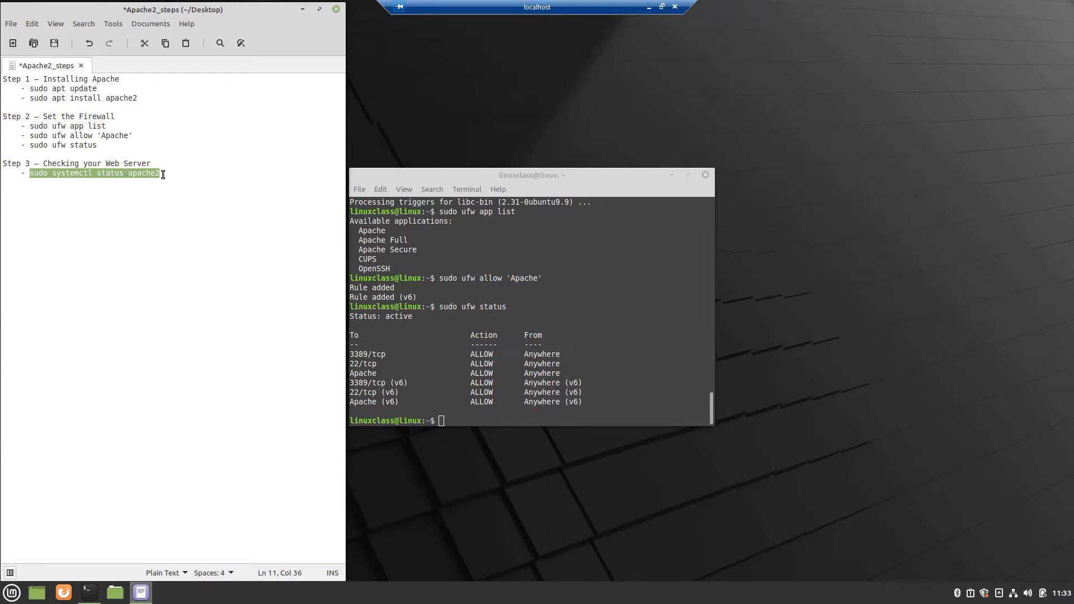
key("Return")
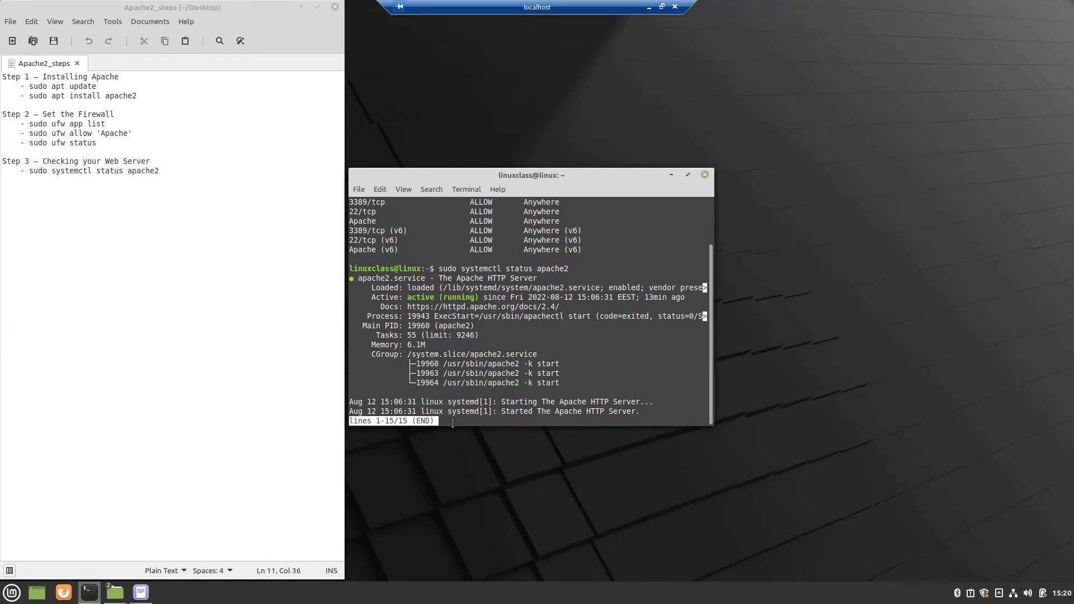
- Leave the status pager, run 'hostname -I' and copy the local address 192.168.1.127
key("q")
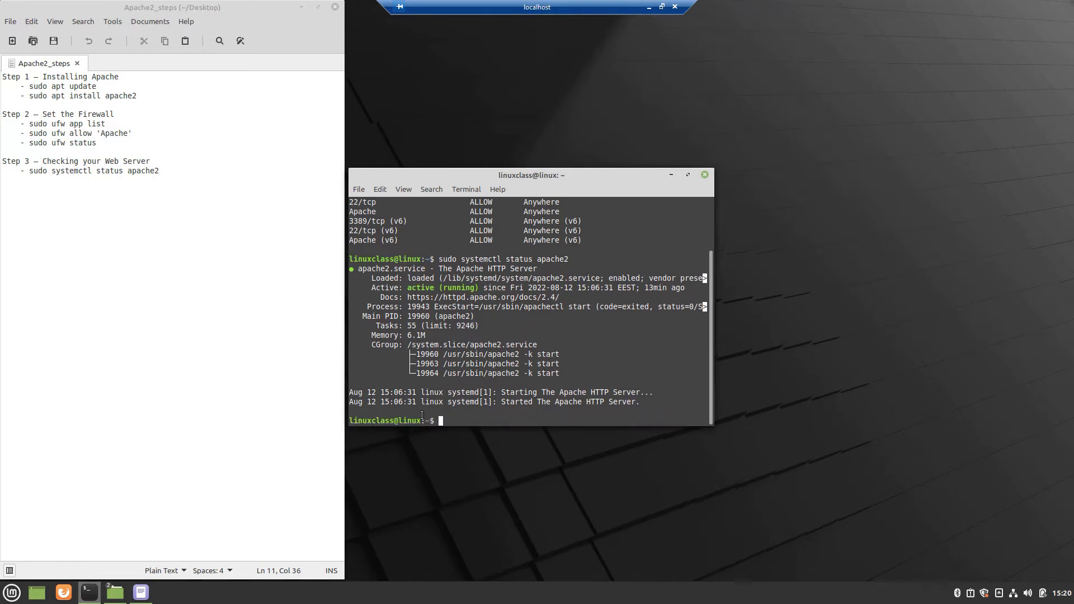
type("hos")
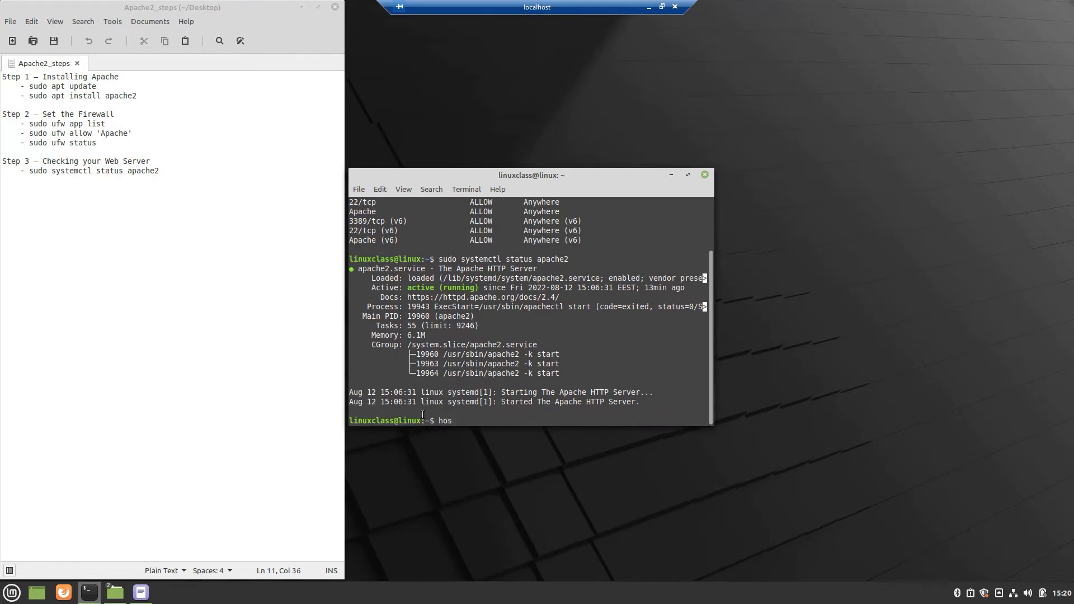
type("tname -I")
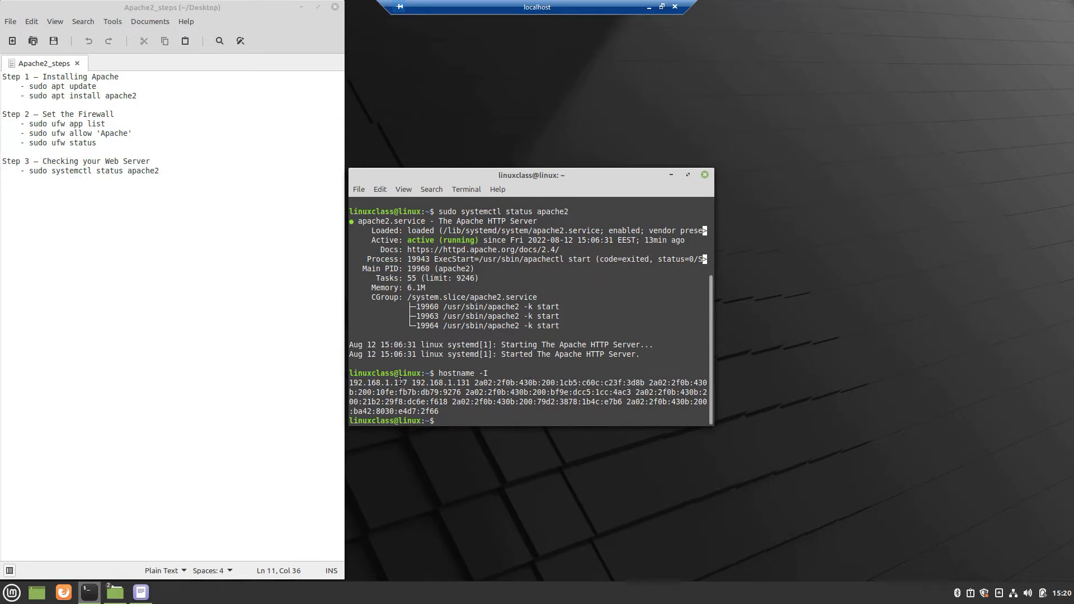
double_click(376, 382)
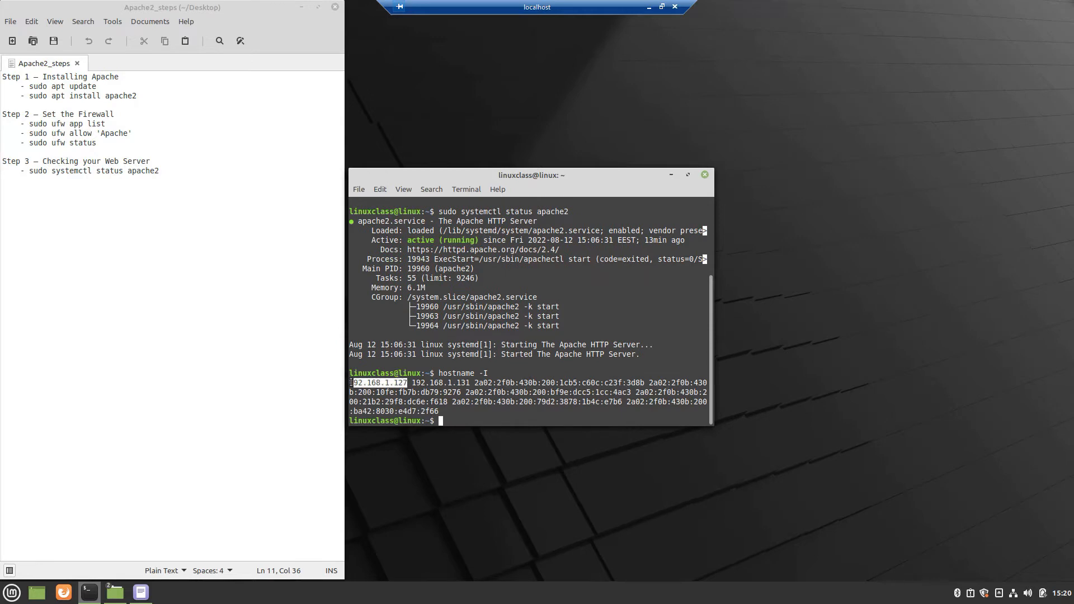
right_click(373, 391)
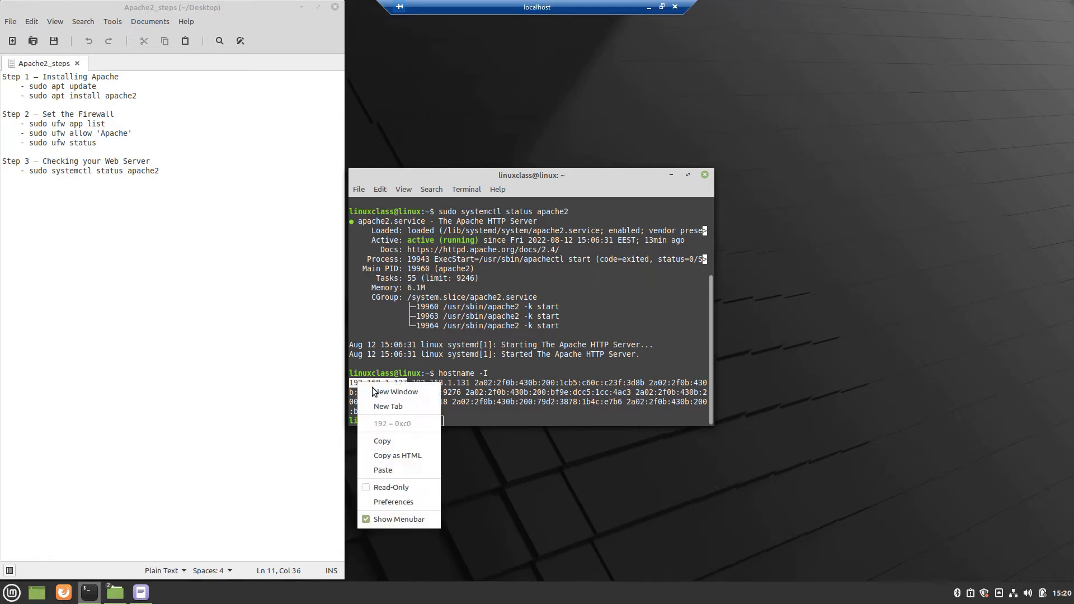
left_click(387, 446)
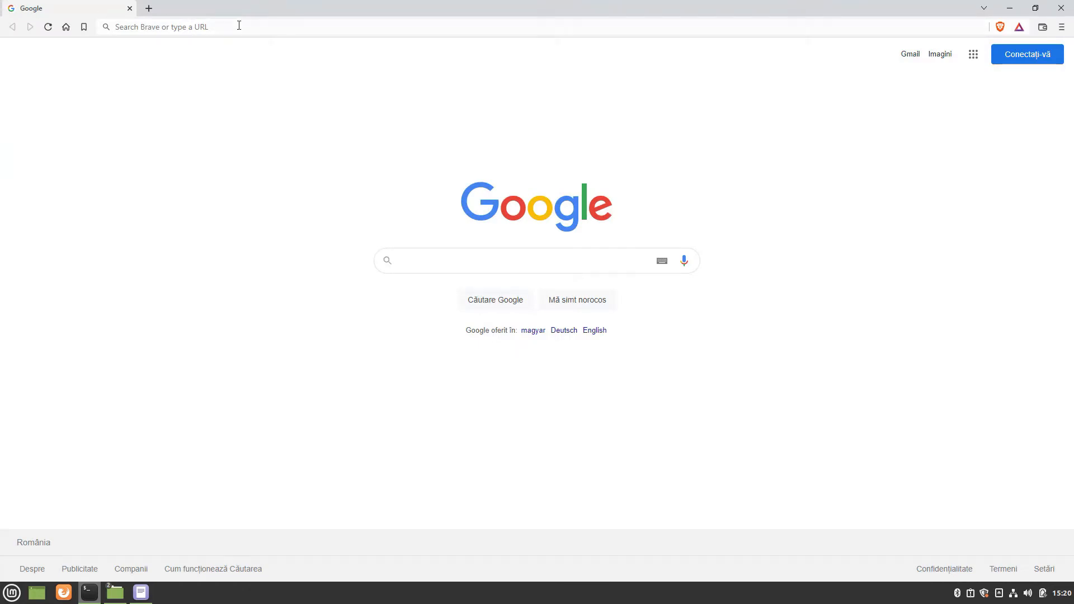
- Load 192.168.1.127 / linuxclass.ddns.net in Brave to see the Apache2 default page, then return to the notes
type("192.168.1.127")
type("li")
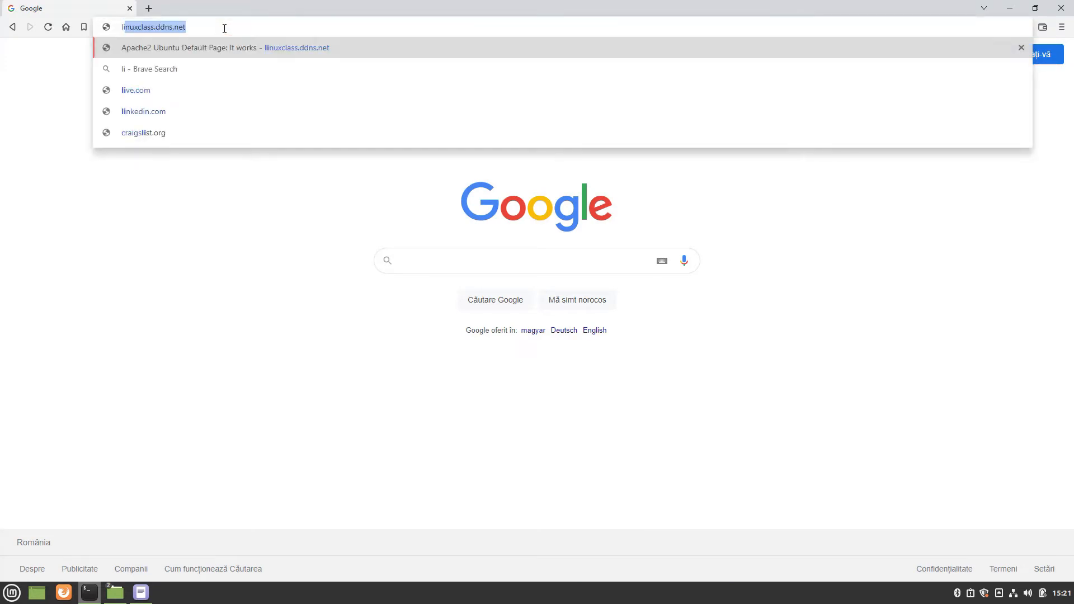
left_click(219, 47)
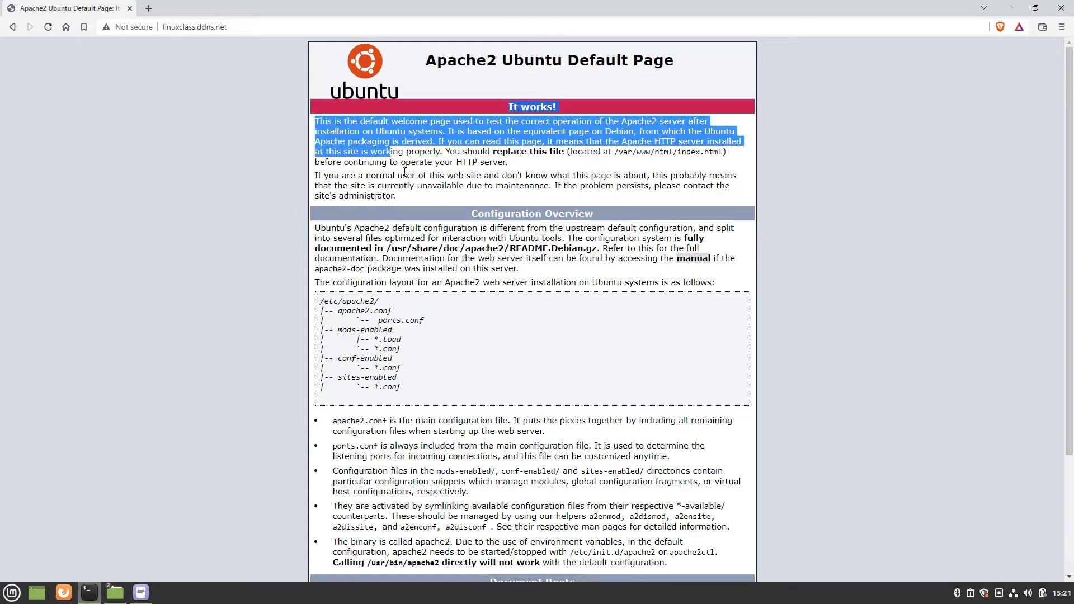
mouse_move(1038, 576)
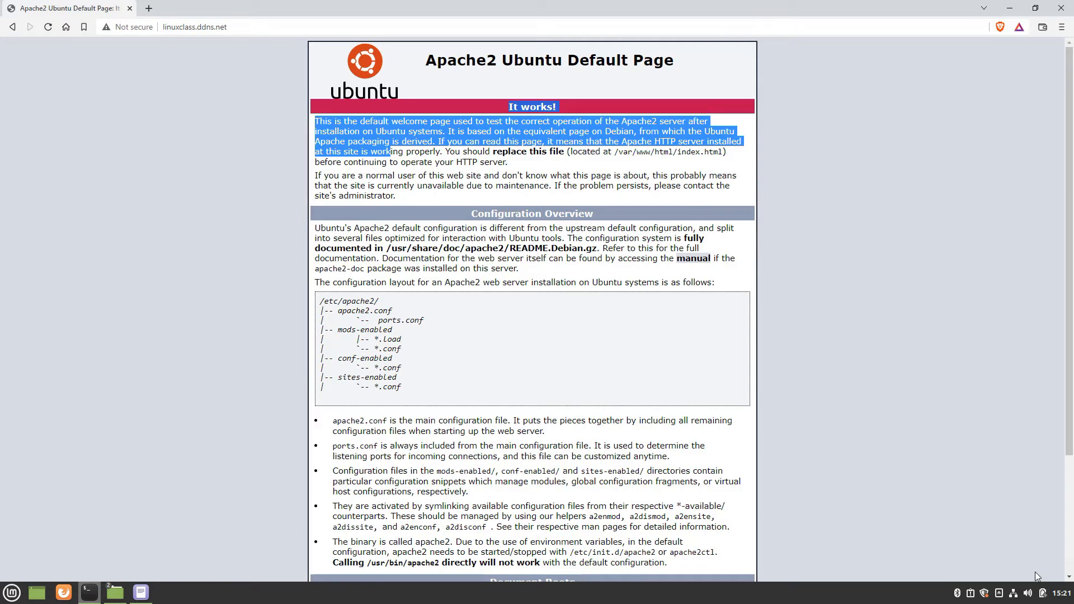
left_click(426, 166)
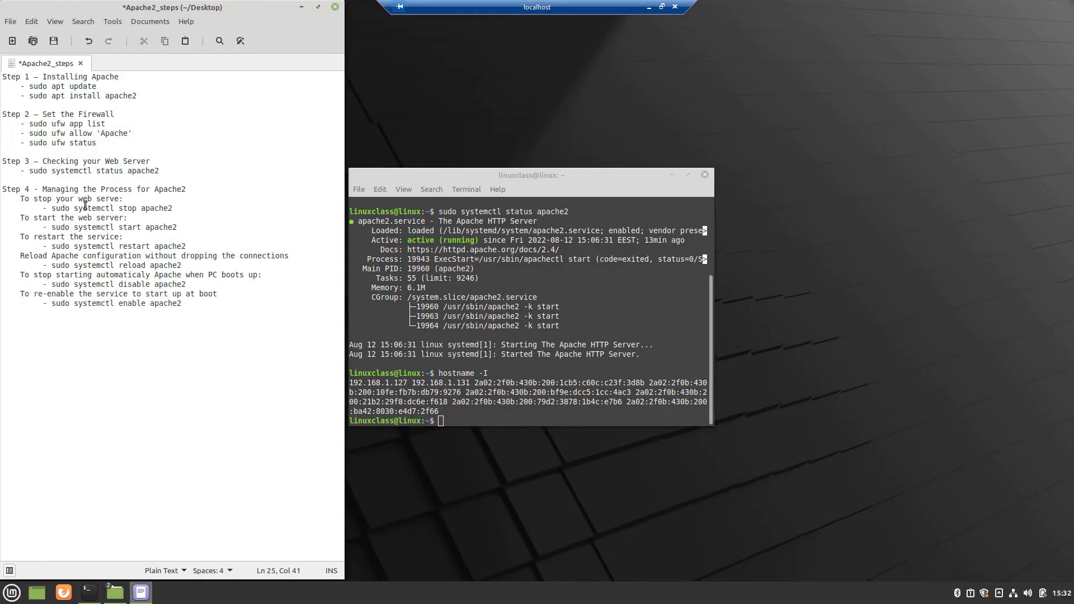
- Review the start and reload service commands in the notes and bring up Nemo at /var
left_click(160, 227)
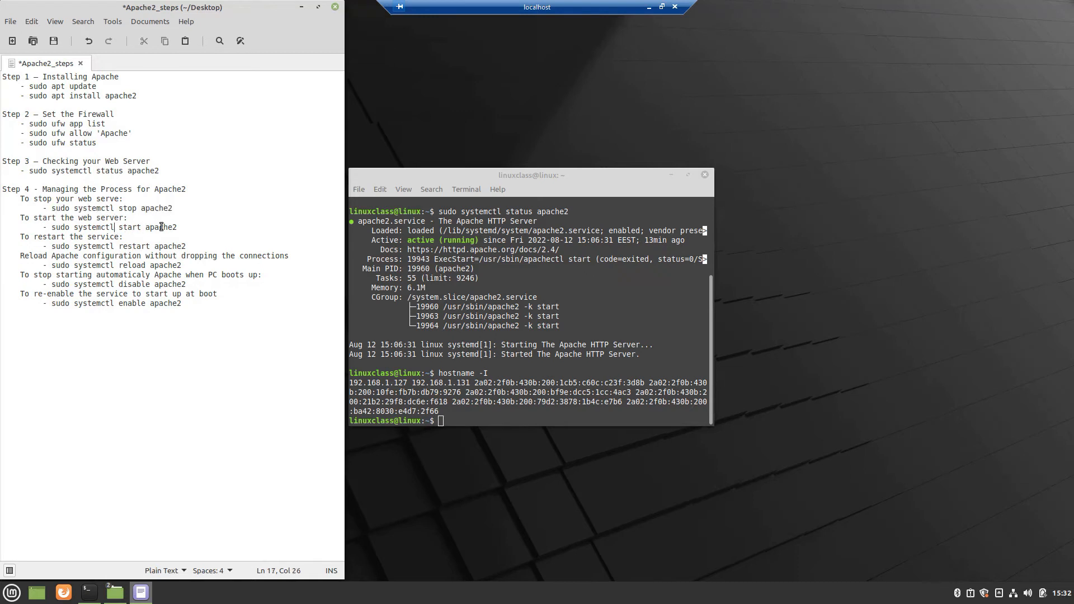
left_click(127, 265)
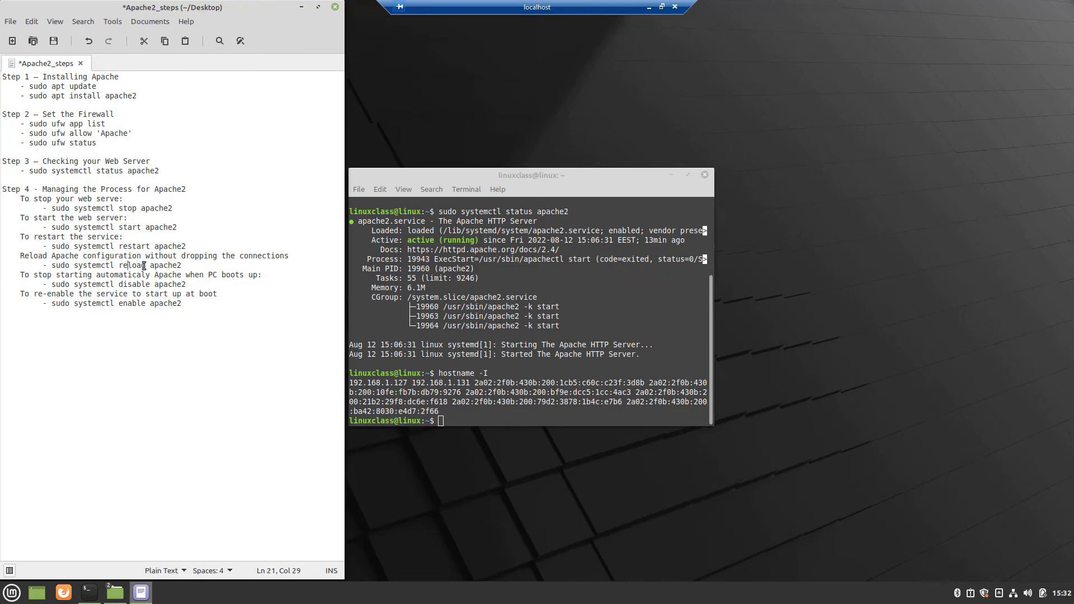
double_click(136, 303)
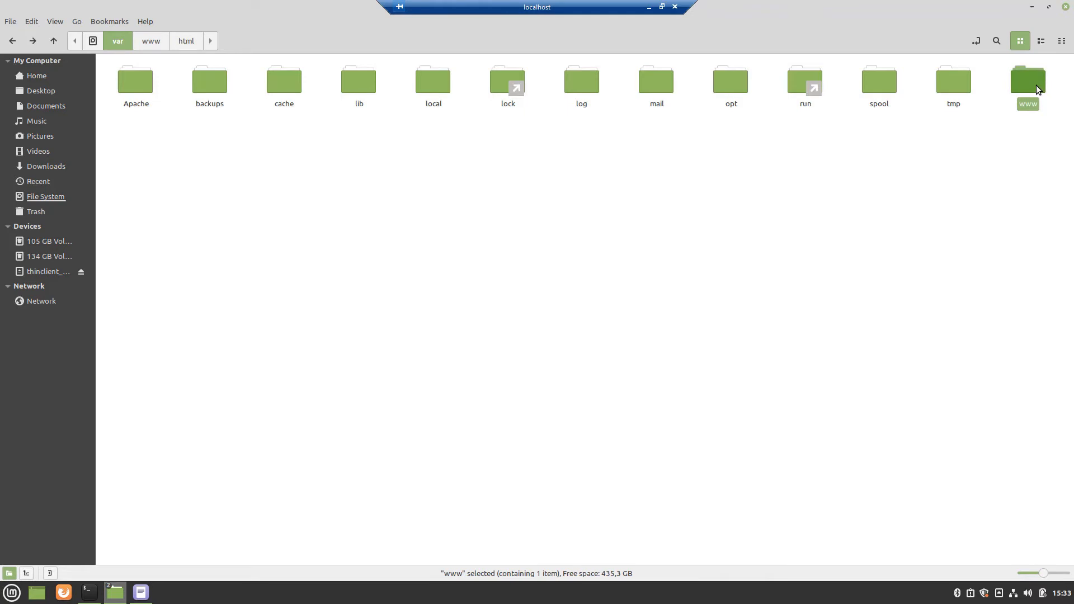
- Enter the www folder under /var, which holds only html
double_click(1026, 79)
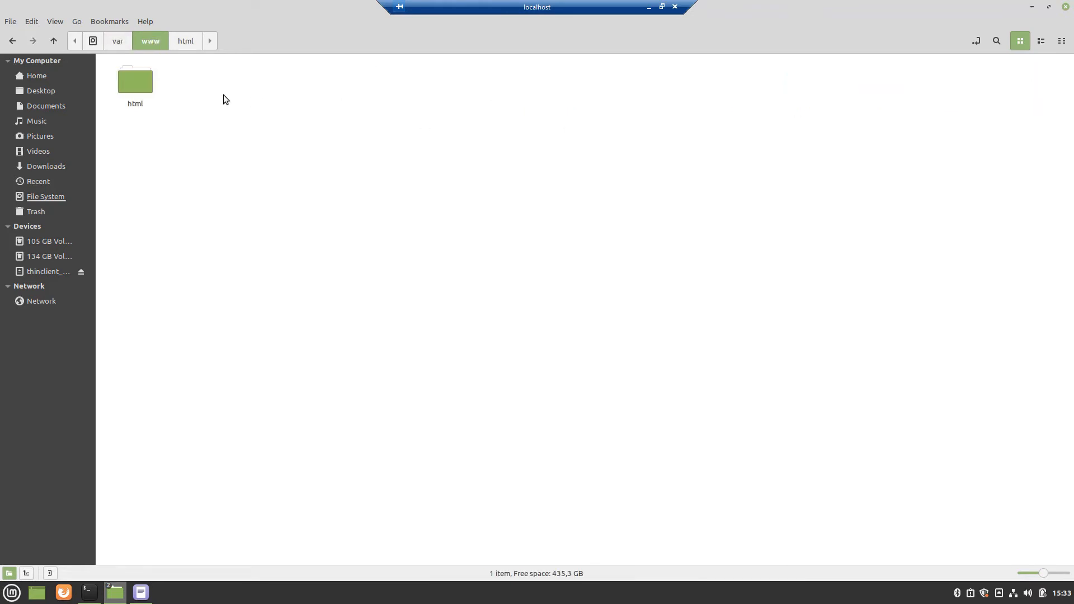
mouse_move(179, 145)
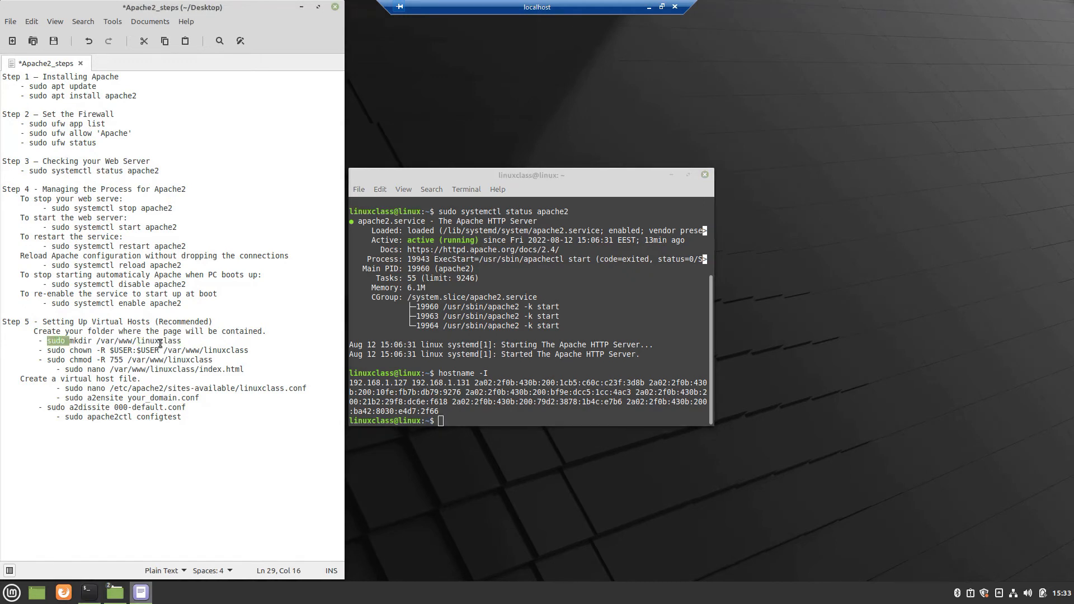
- Run 'sudo mkdir /var/www/linuxclass' copied from the Step 5 notes
right_click(113, 341)
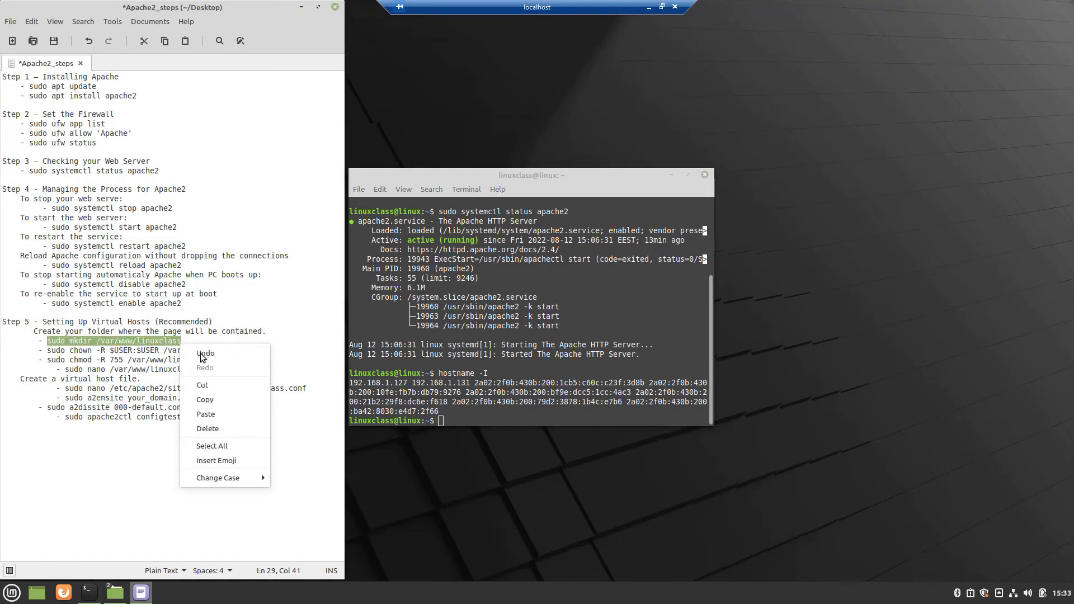
left_click(502, 416)
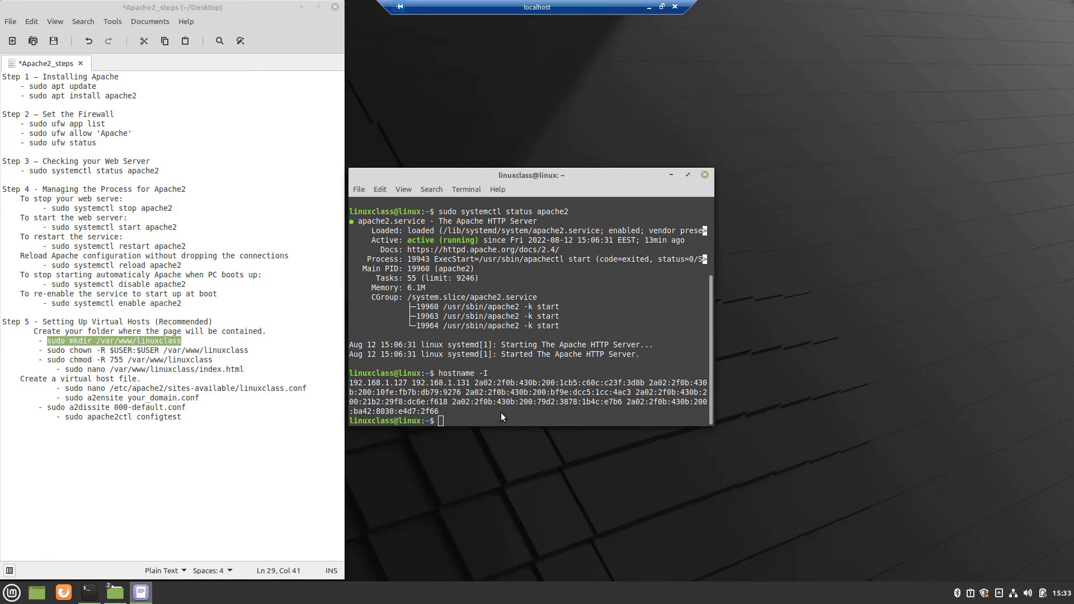
type("sudo mkdir /var/www/linuxclass")
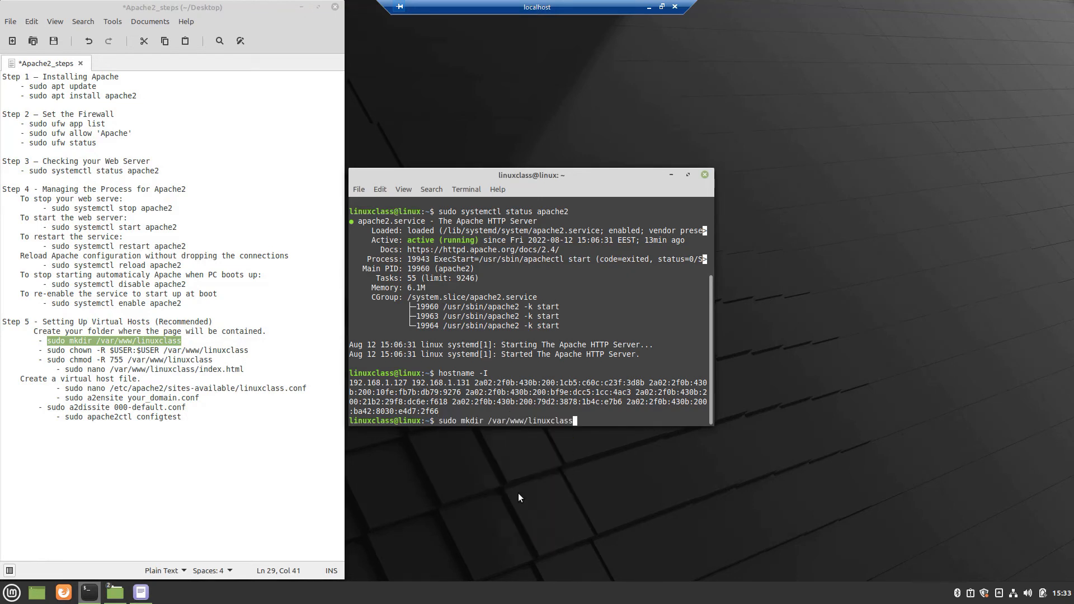
key("Return")
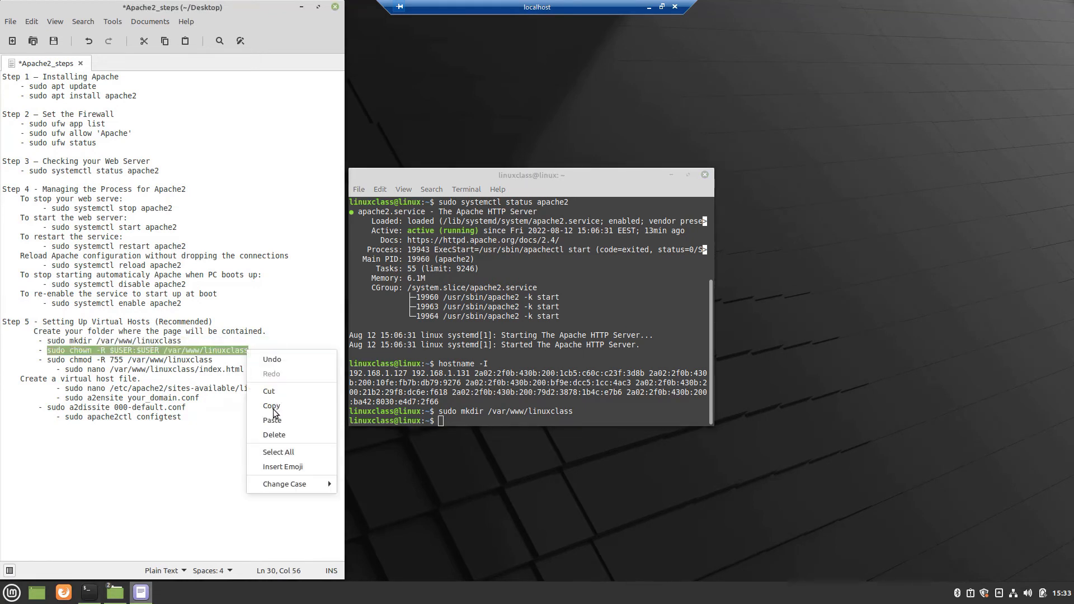
- Run the chown and chmod 755 commands on /var/www/linuxclass and start nano index.html
left_click(272, 405)
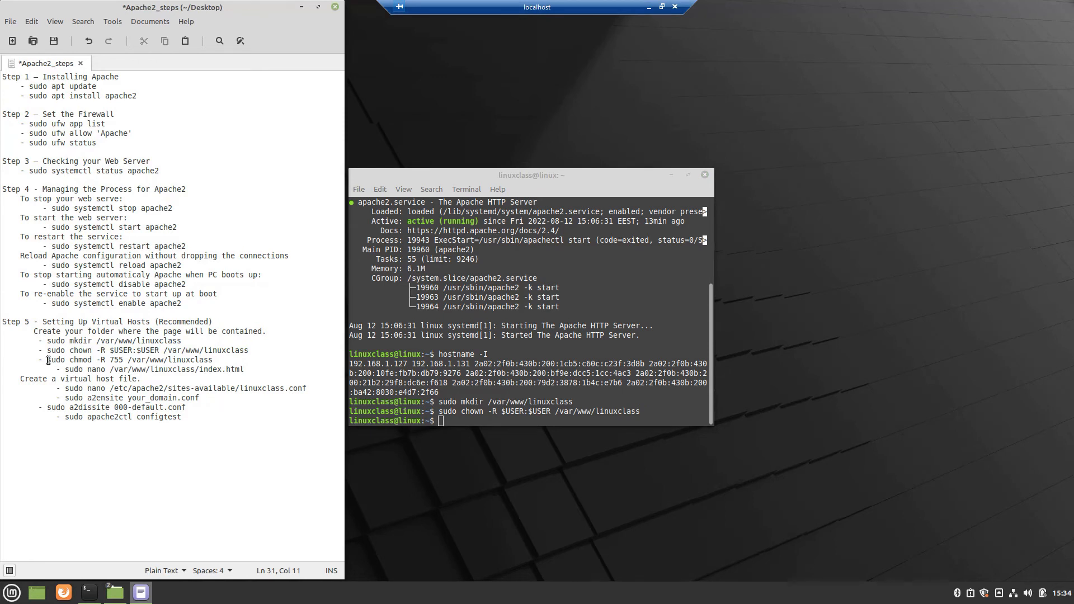
triple_click(130, 360)
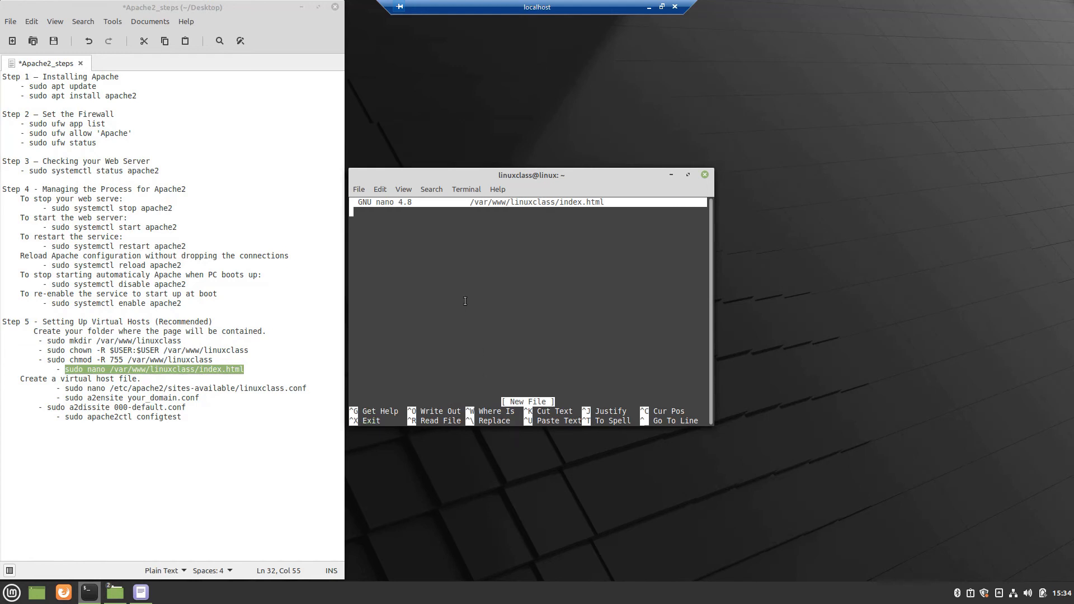
- Write 'The page from linuxclass do...' into index.html, save and exit nano
type("The page from lin")
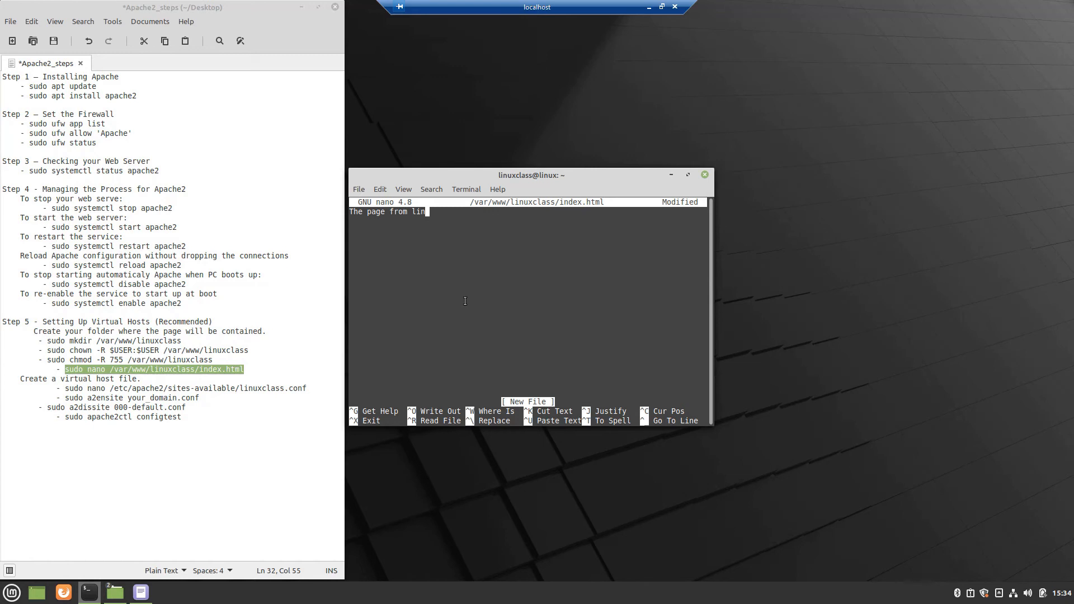
type("uxclass do")
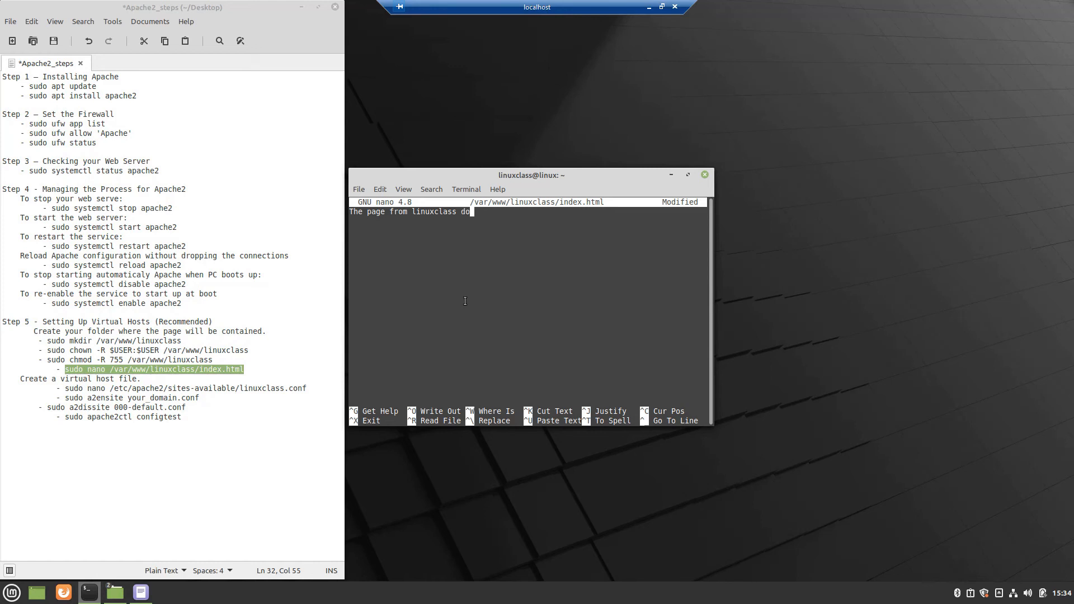
key("ctrl+x")
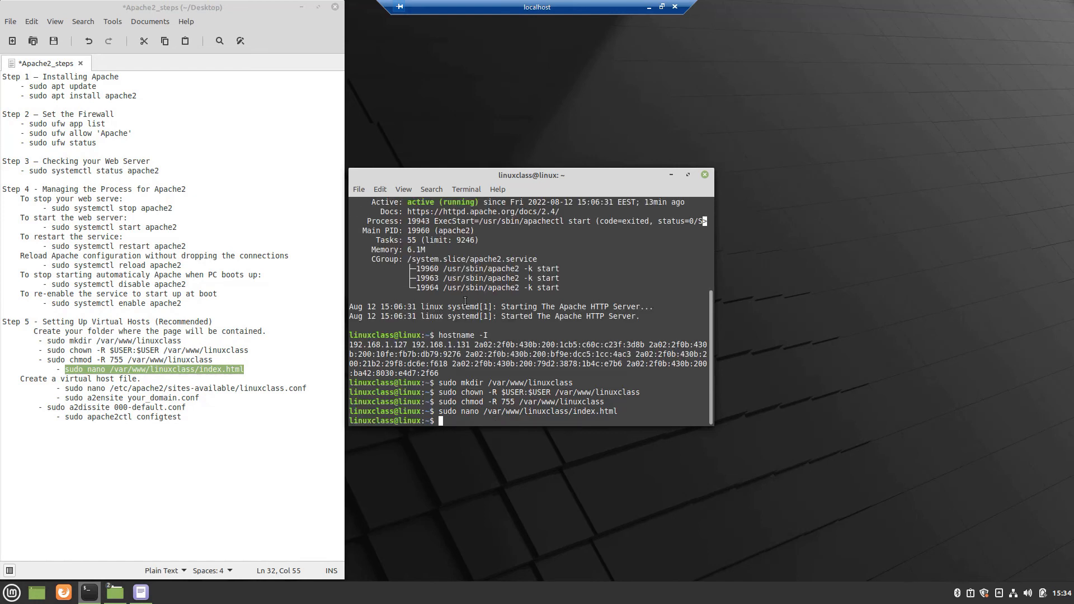
left_click(114, 592)
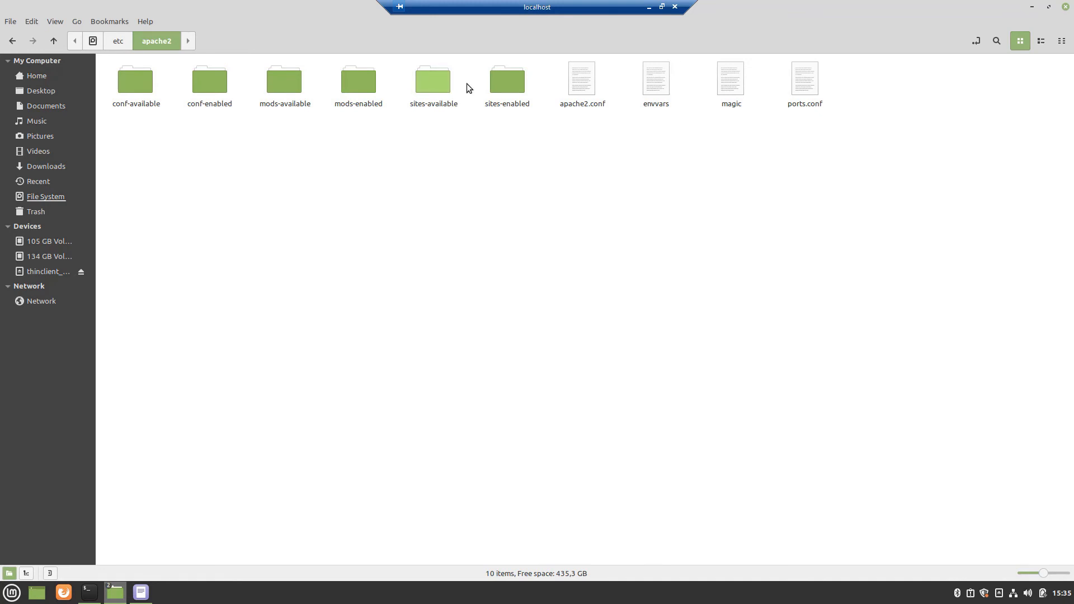
- Enter sites-available showing 000-default.conf and default-ssl.conf, then return to the terminal
double_click(432, 80)
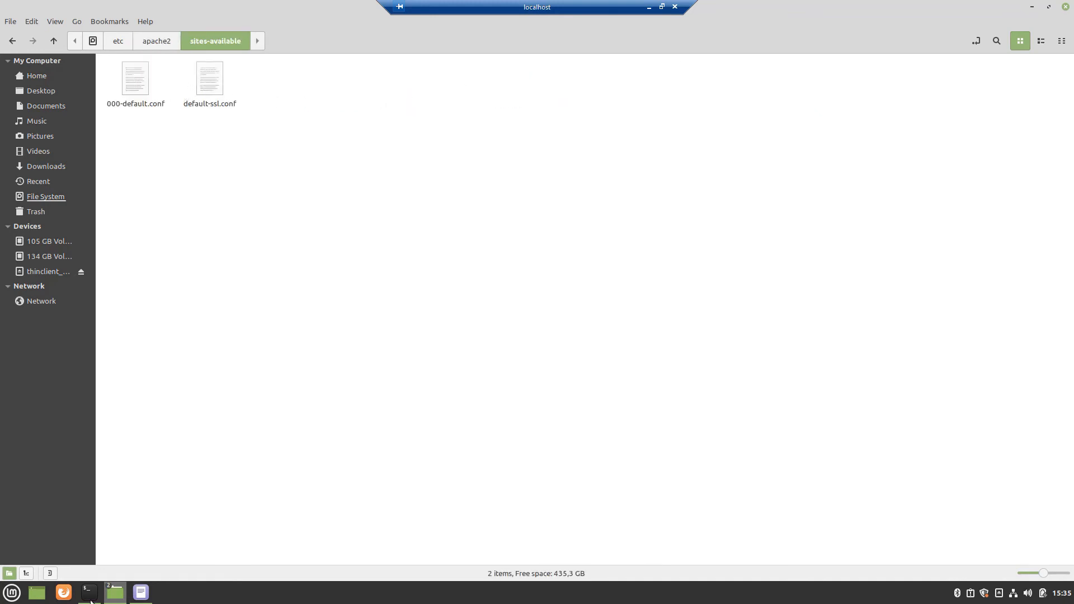
left_click(115, 593)
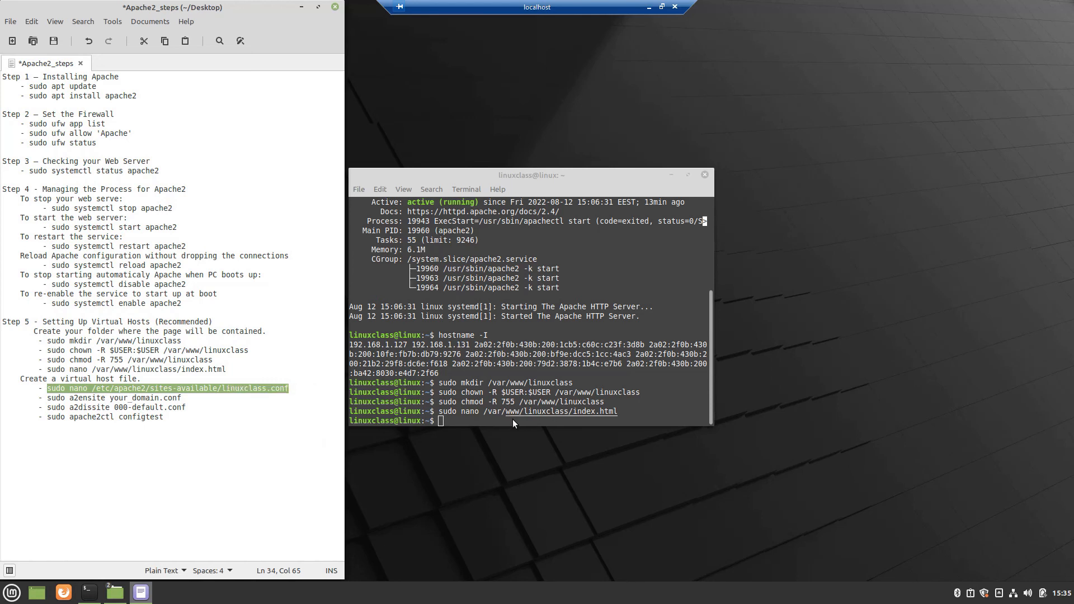
- Create linuxclass.conf in sites-available with nano, then paste the a2dissite command for the default site
type("sudo nano /etc/apache2/sites-available/linuxclass.conf")
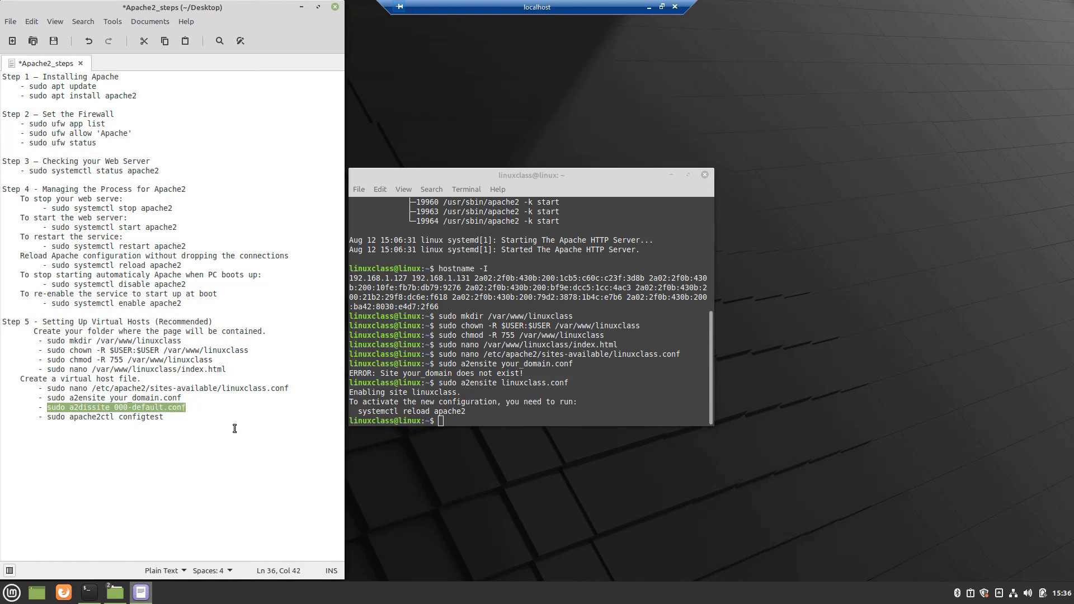
right_click(442, 421)
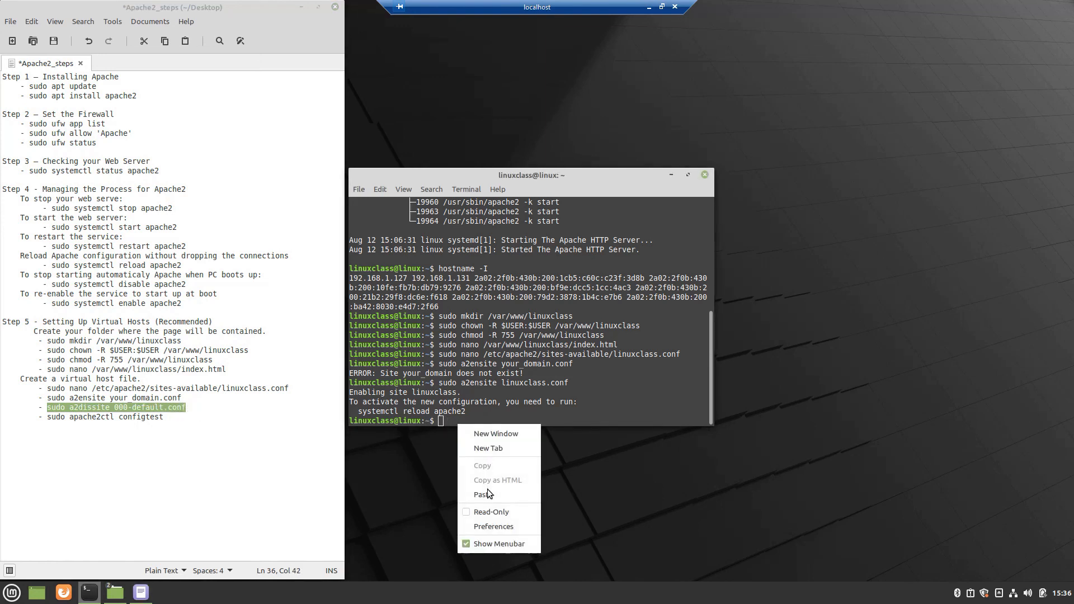
left_click(483, 494)
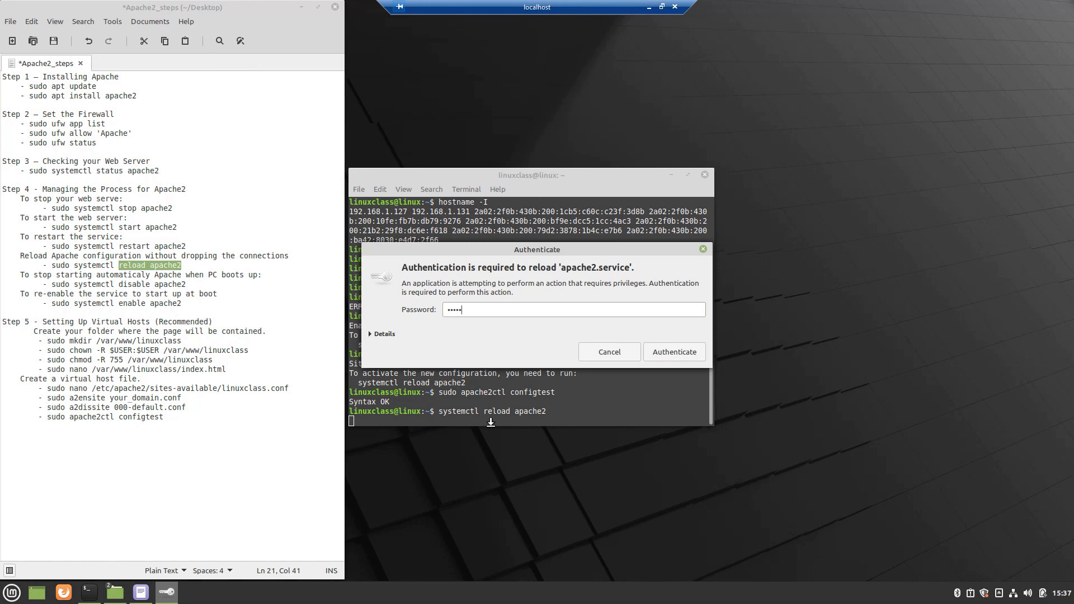
- Authenticate the systemctl reload apache2 request so the new site configuration takes effect
left_click(672, 352)
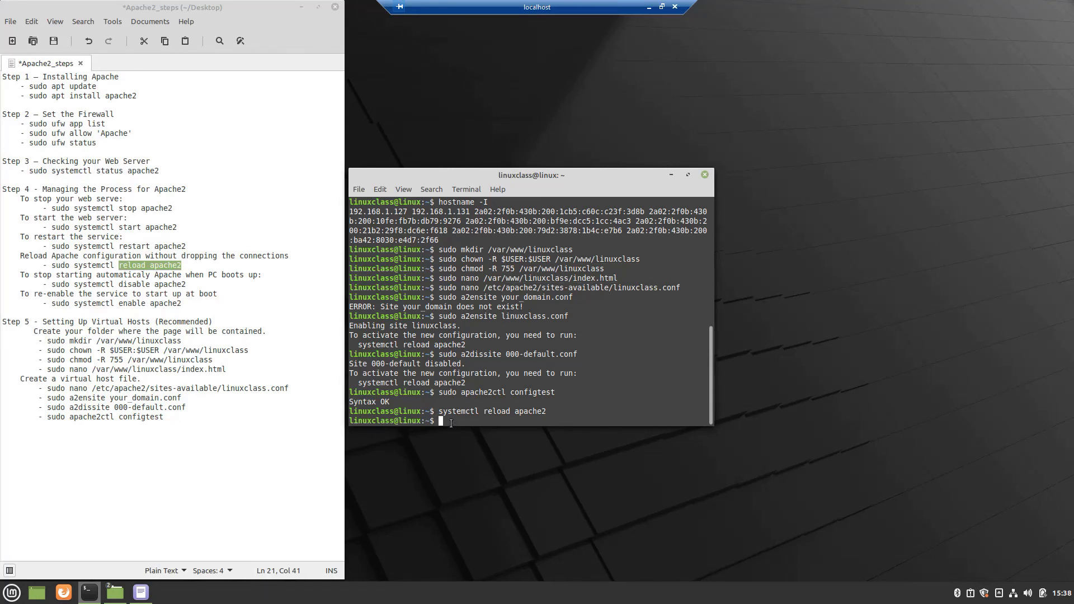